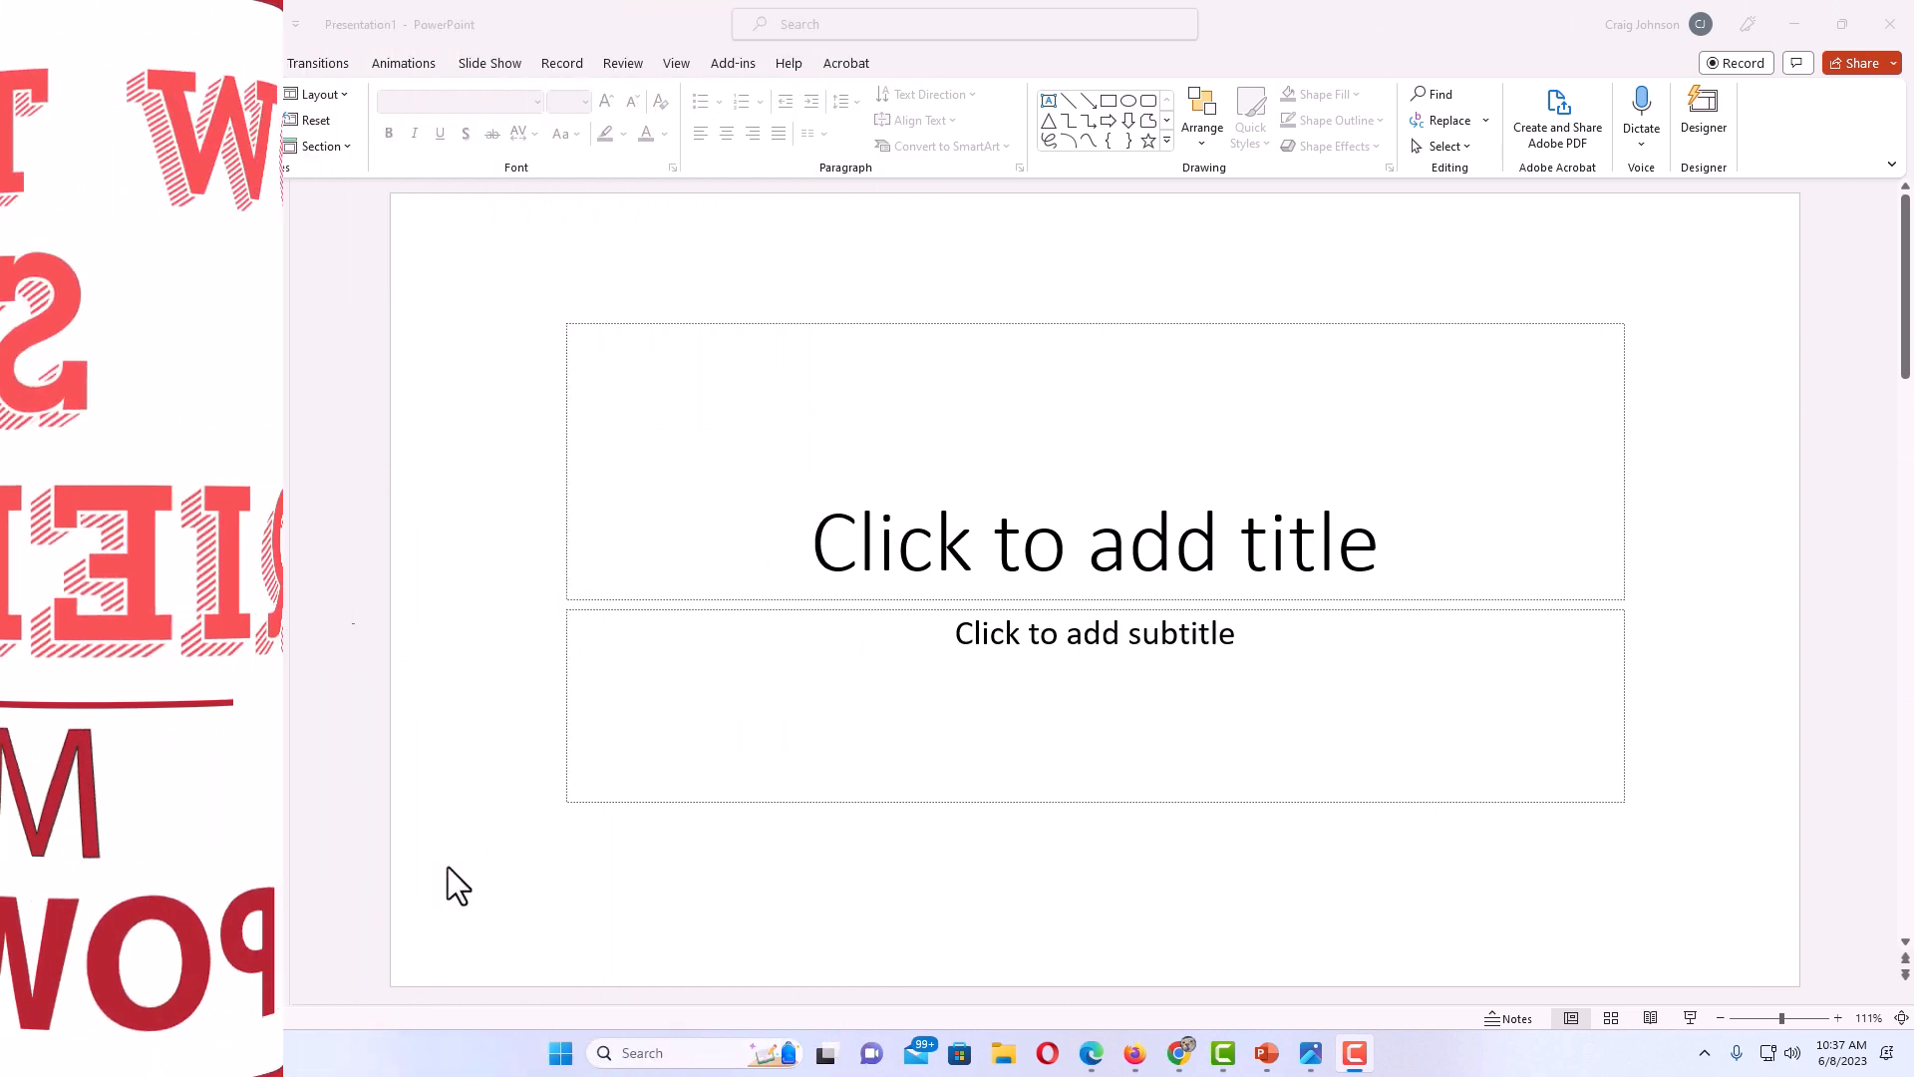
Open Custom Slide Size from the Design tab's Slide Size options
{"action": "left_click", "coordinate": [84, 62]}
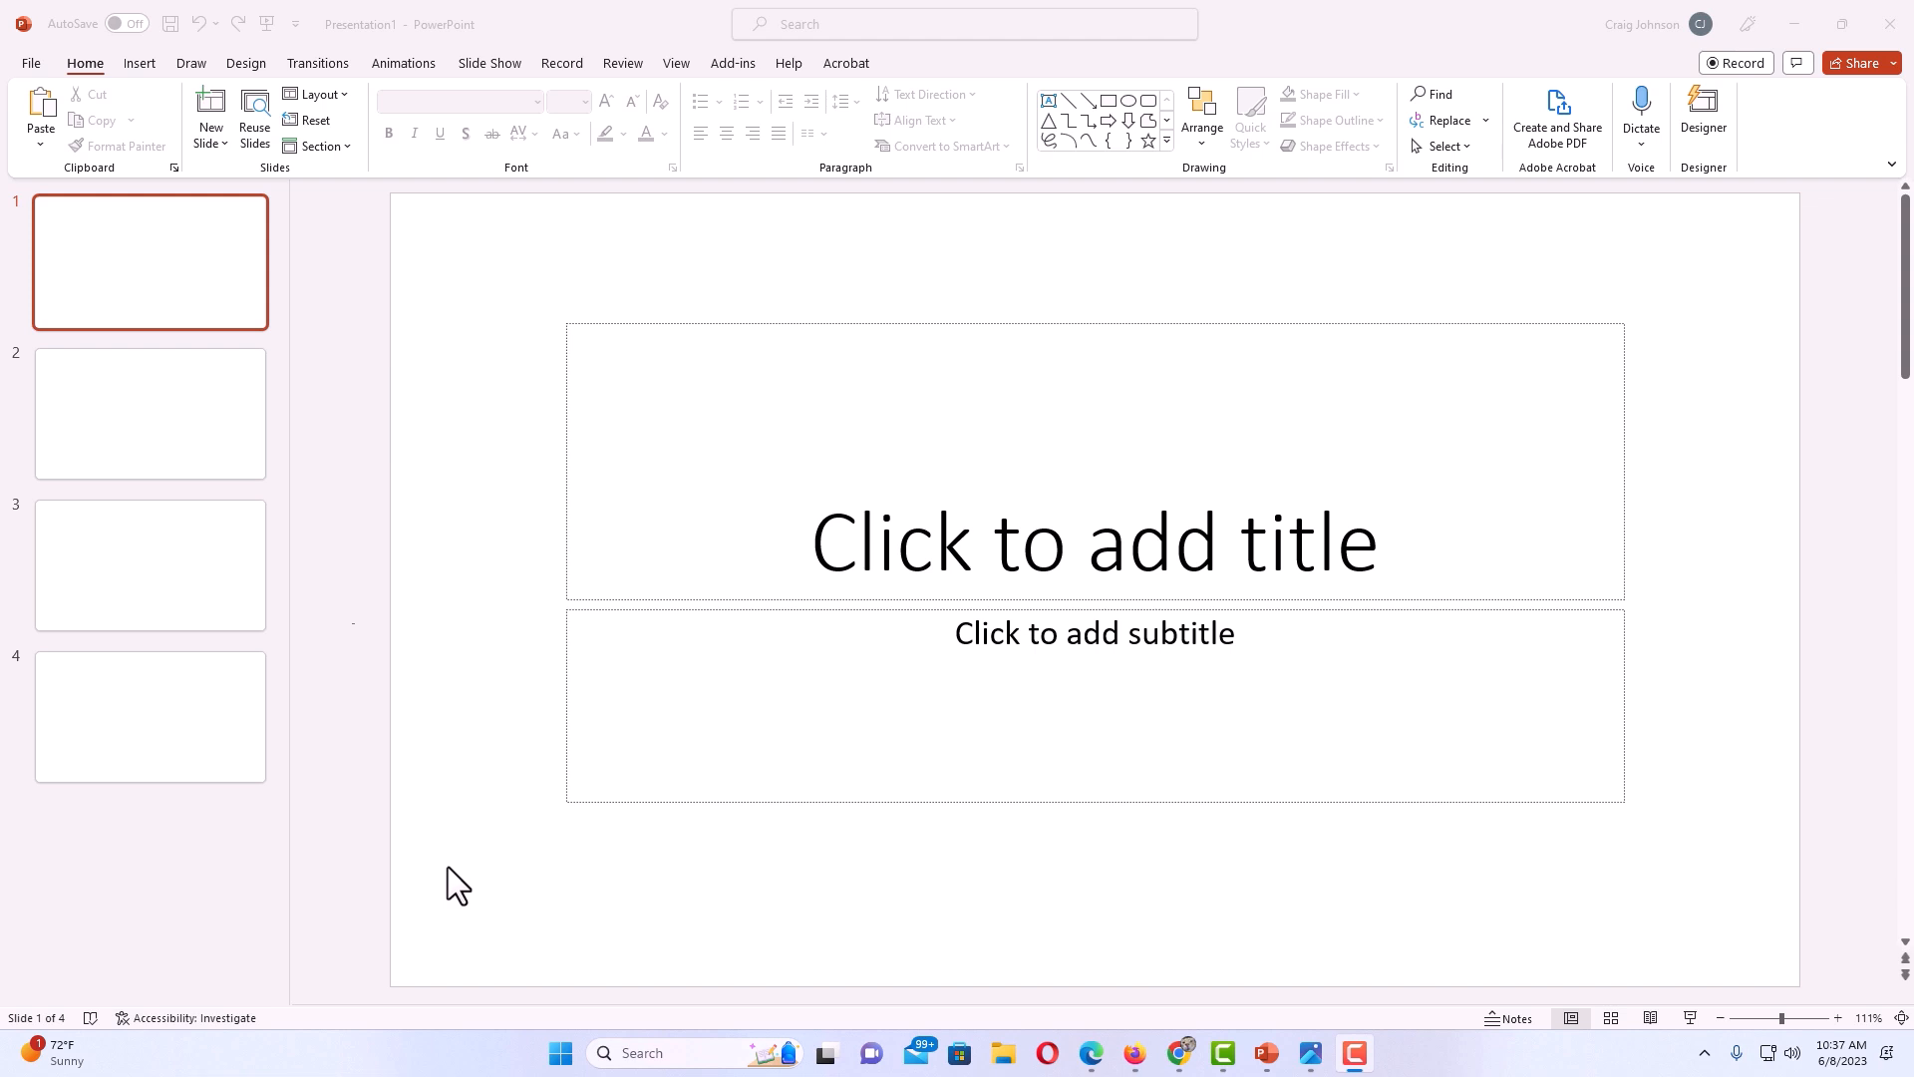
{"action": "mouse_move", "coordinate": [501, 868]}
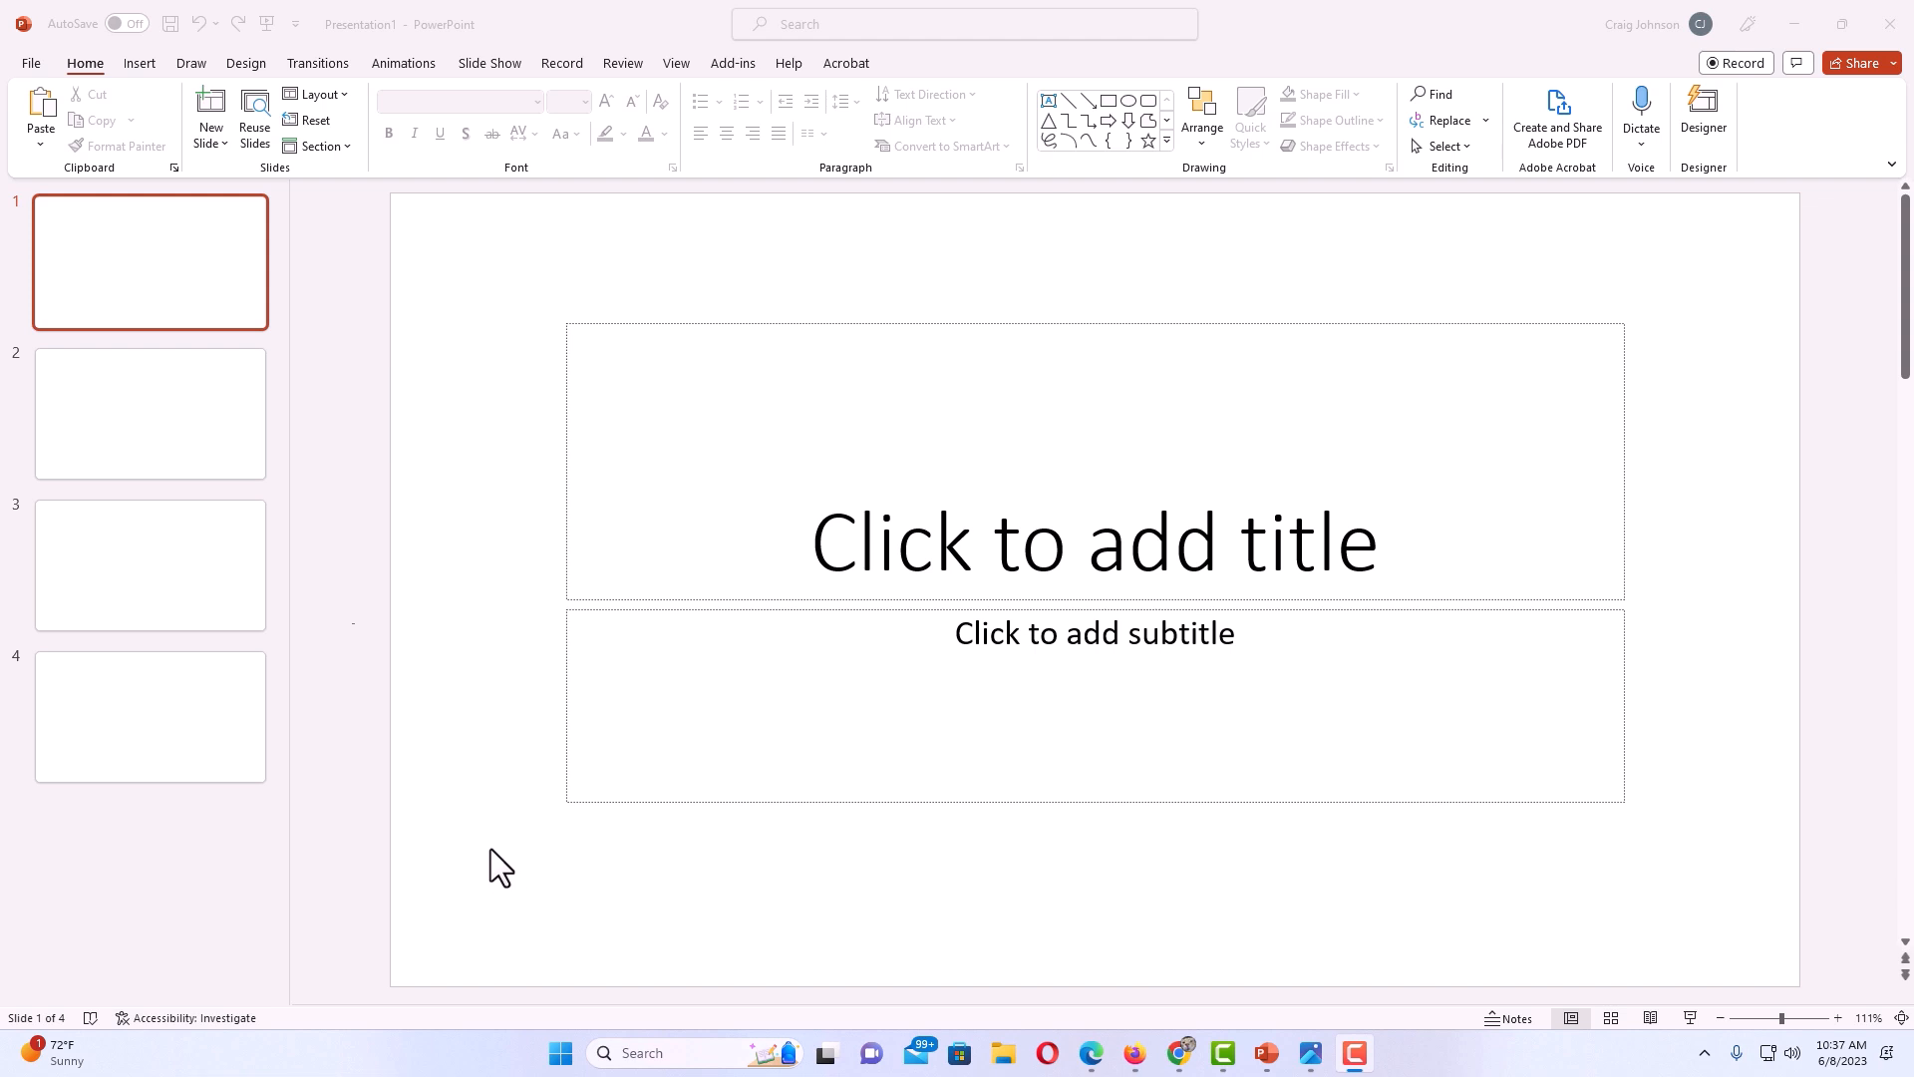
{"action": "mouse_move", "coordinate": [477, 788]}
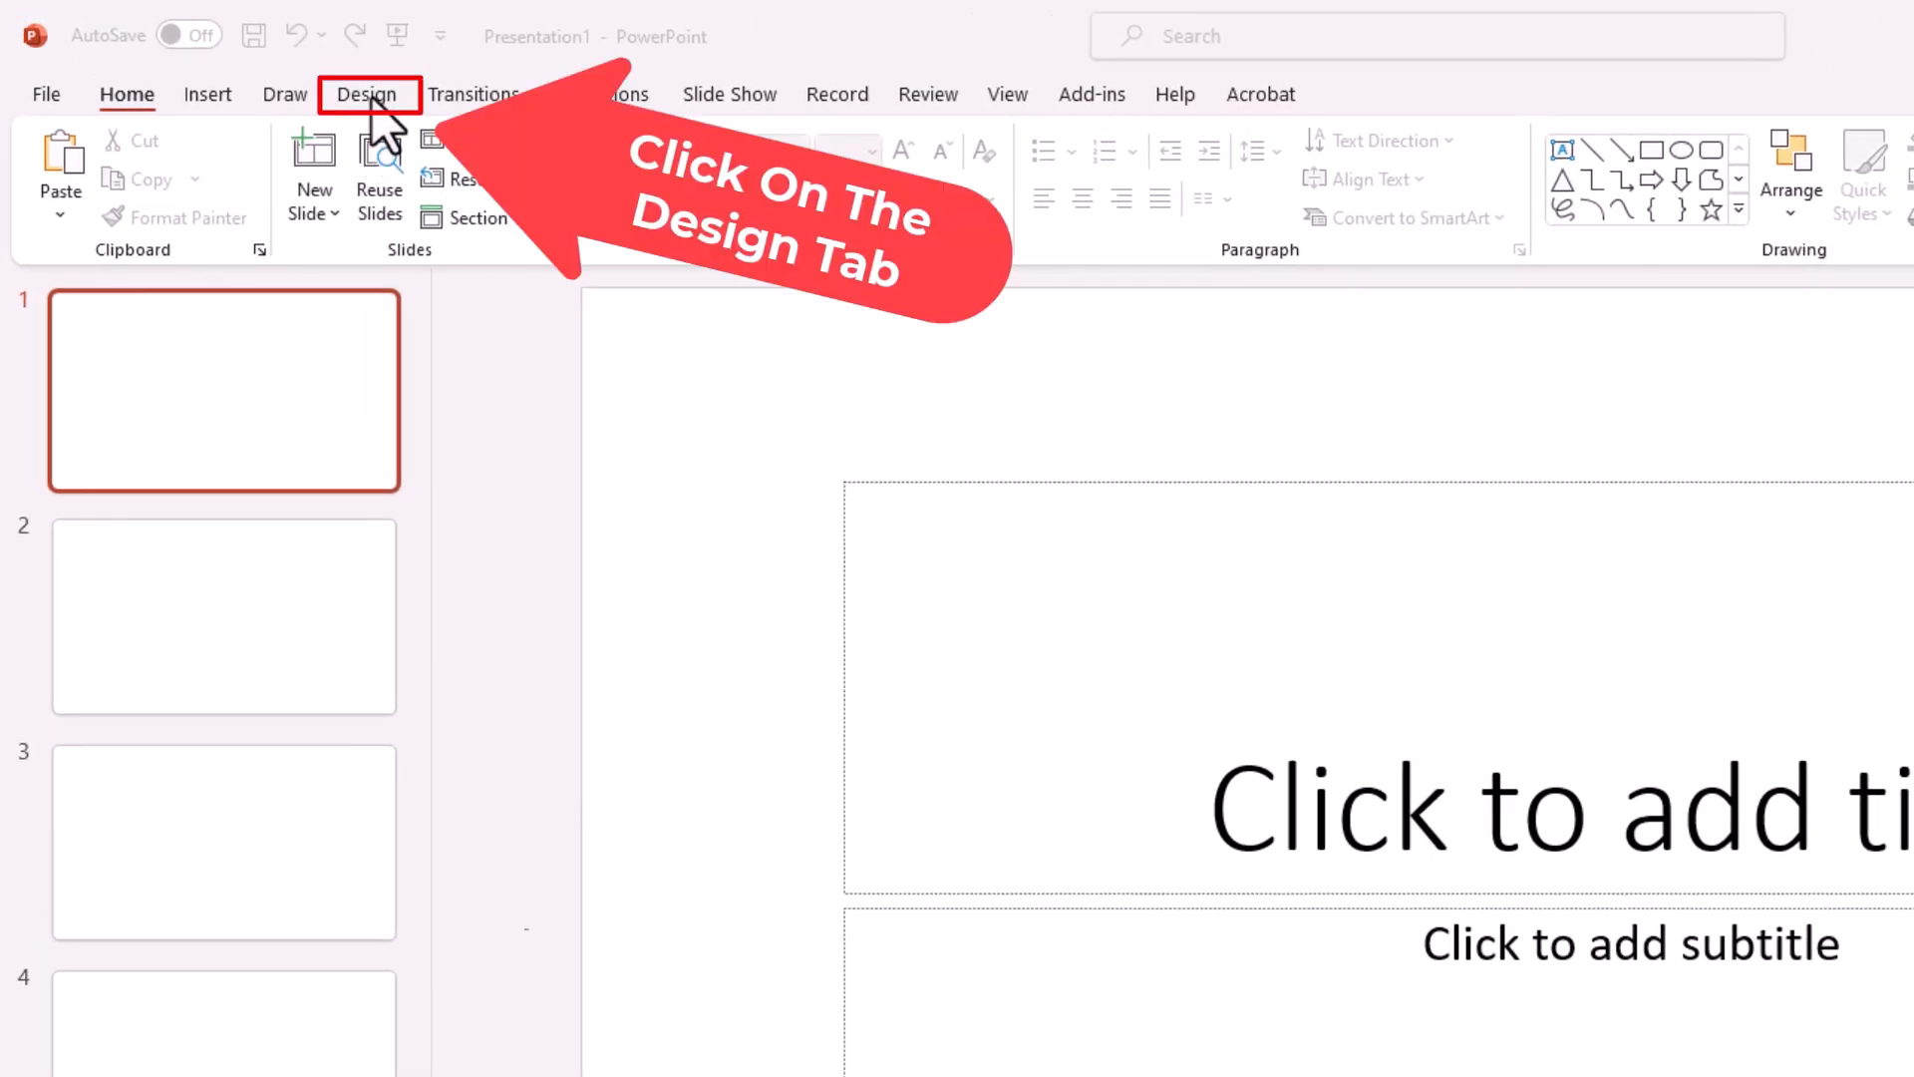
{"action": "left_click", "coordinate": [366, 94]}
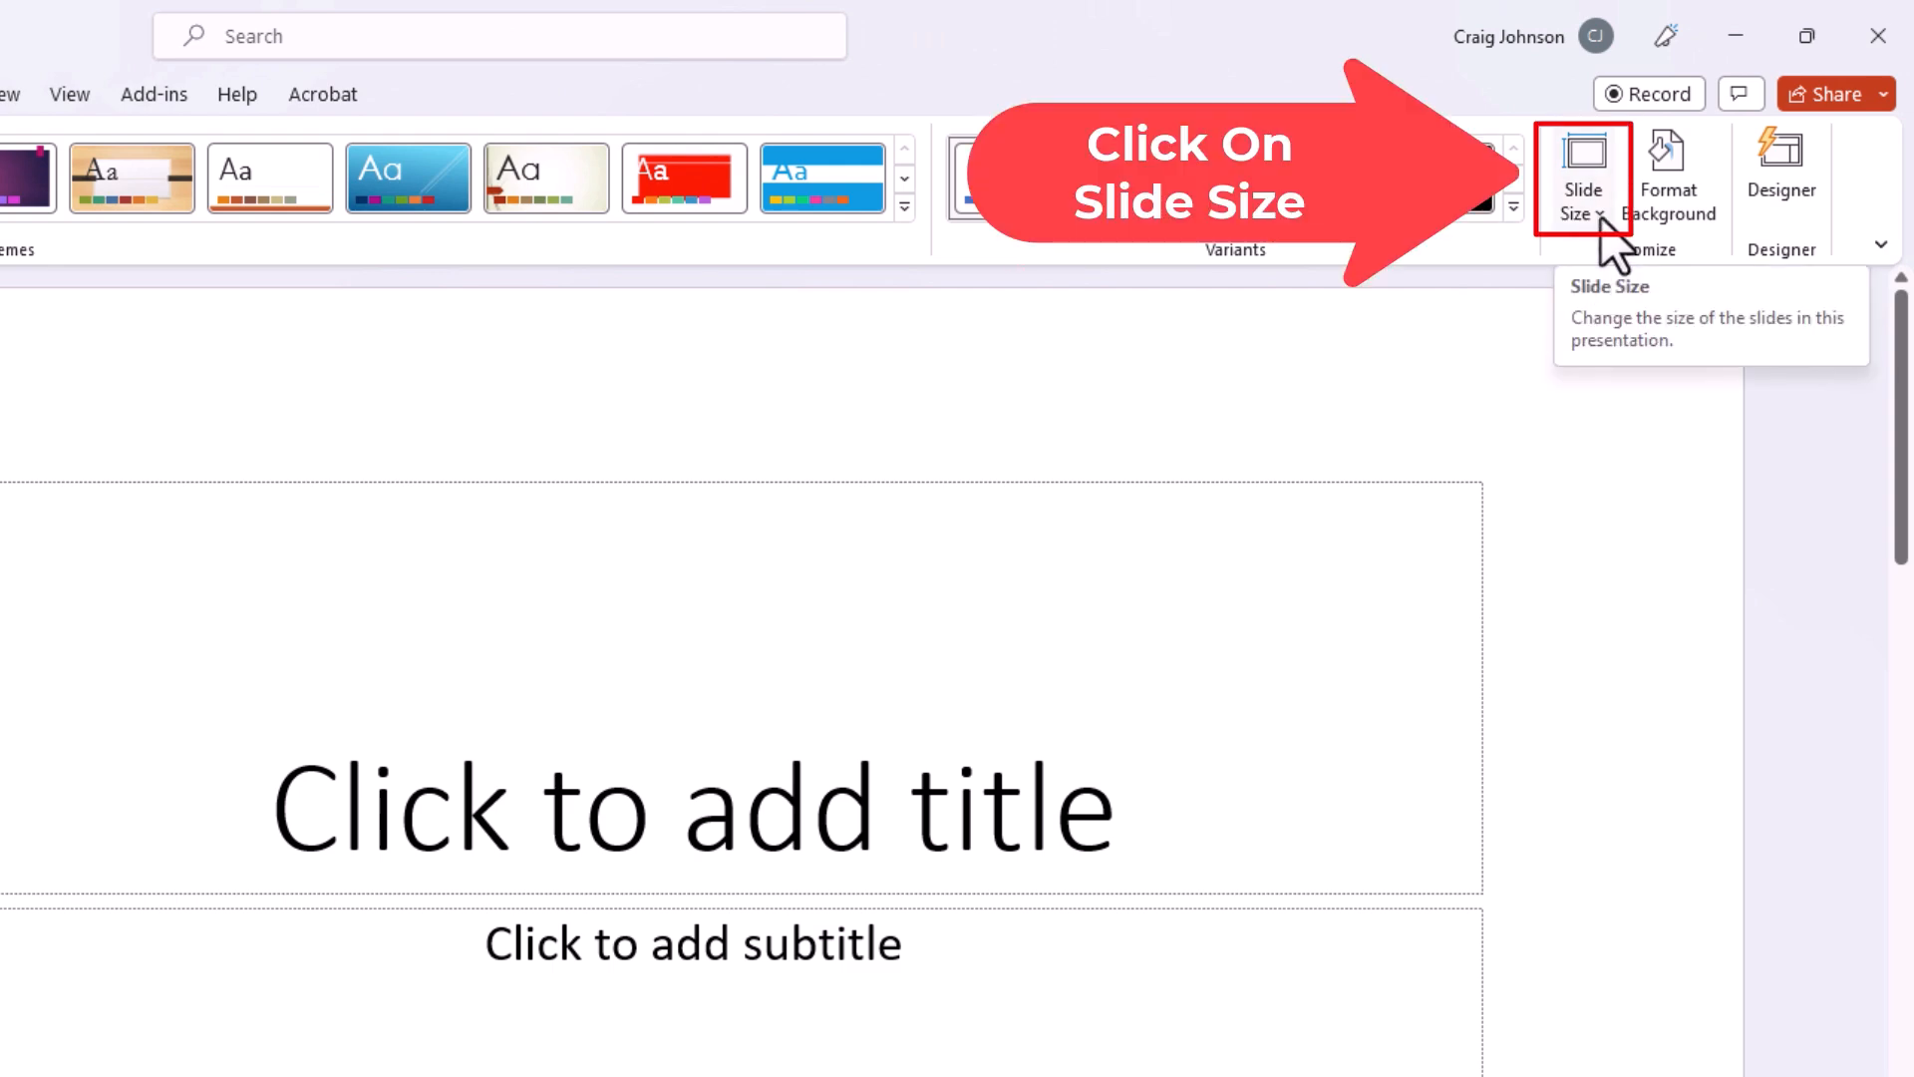
{"action": "left_click", "coordinate": [1582, 174]}
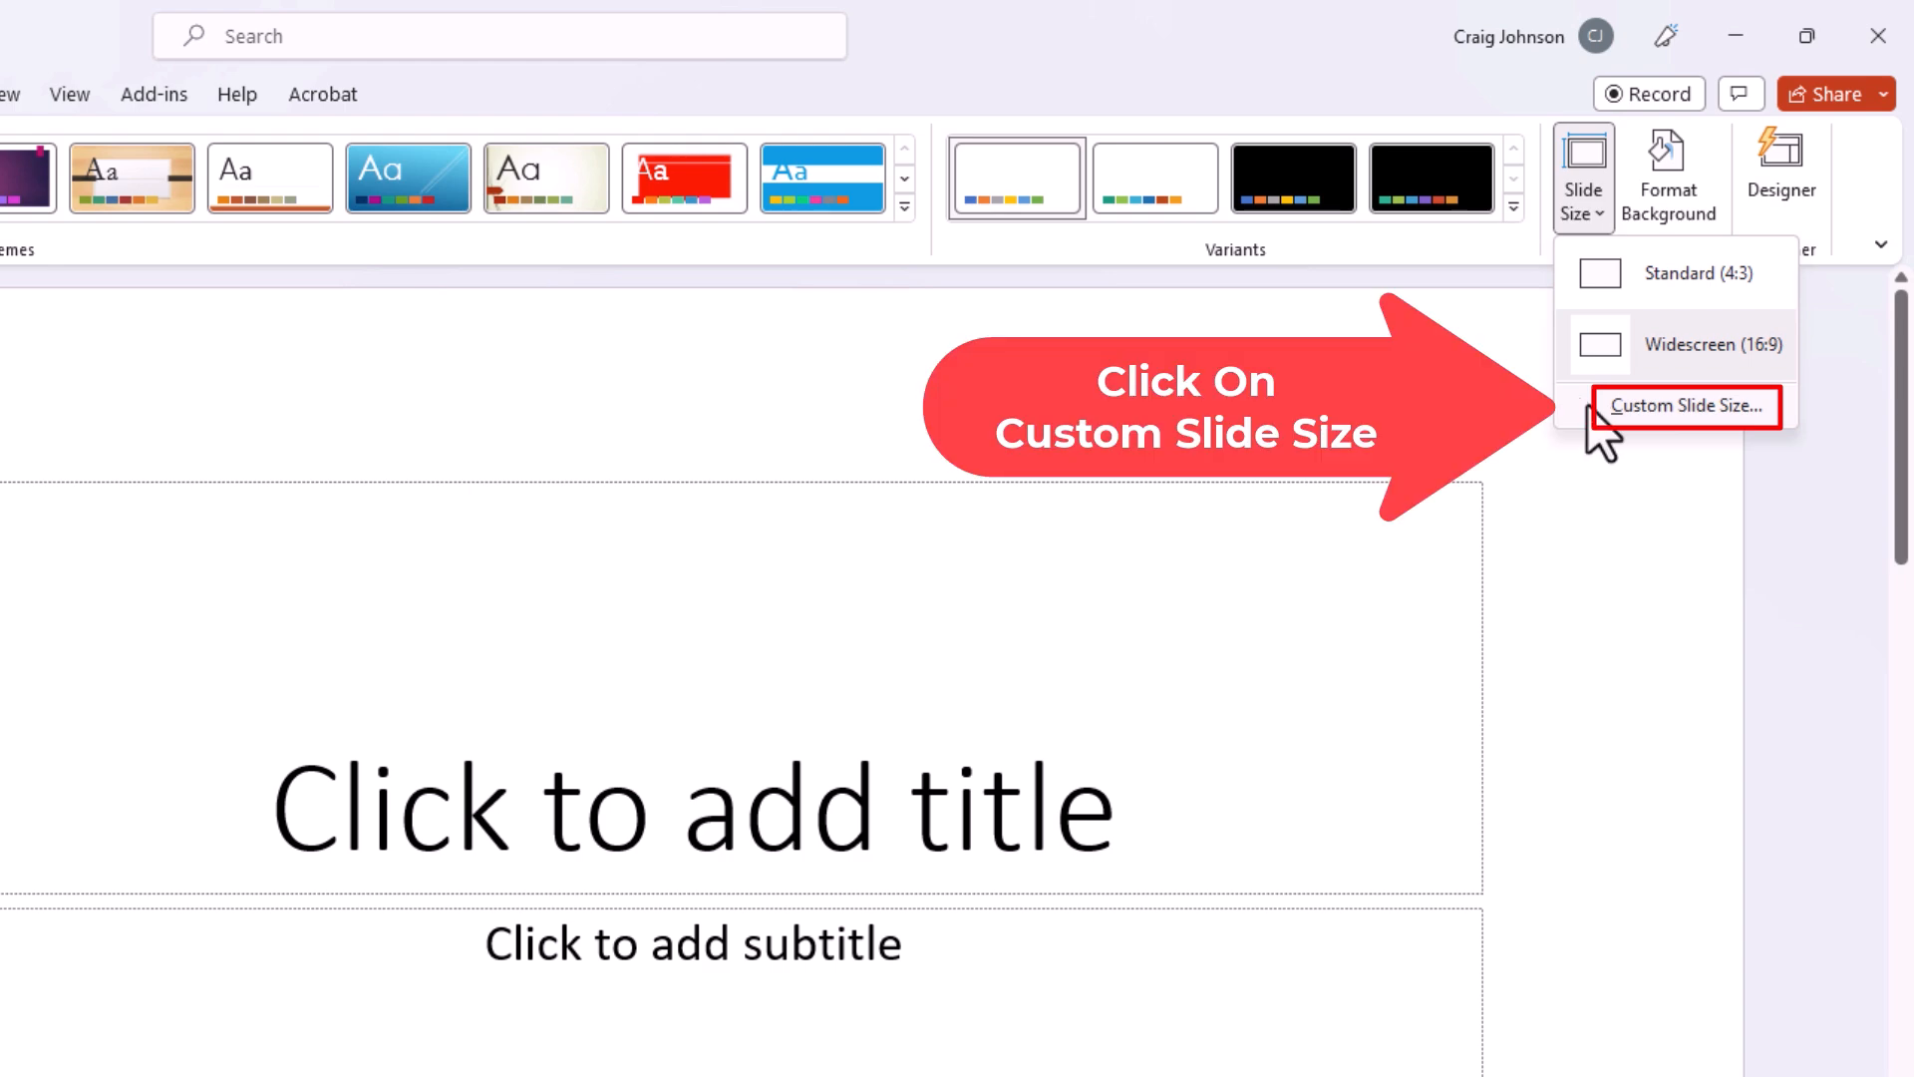
{"action": "left_click", "coordinate": [1688, 405]}
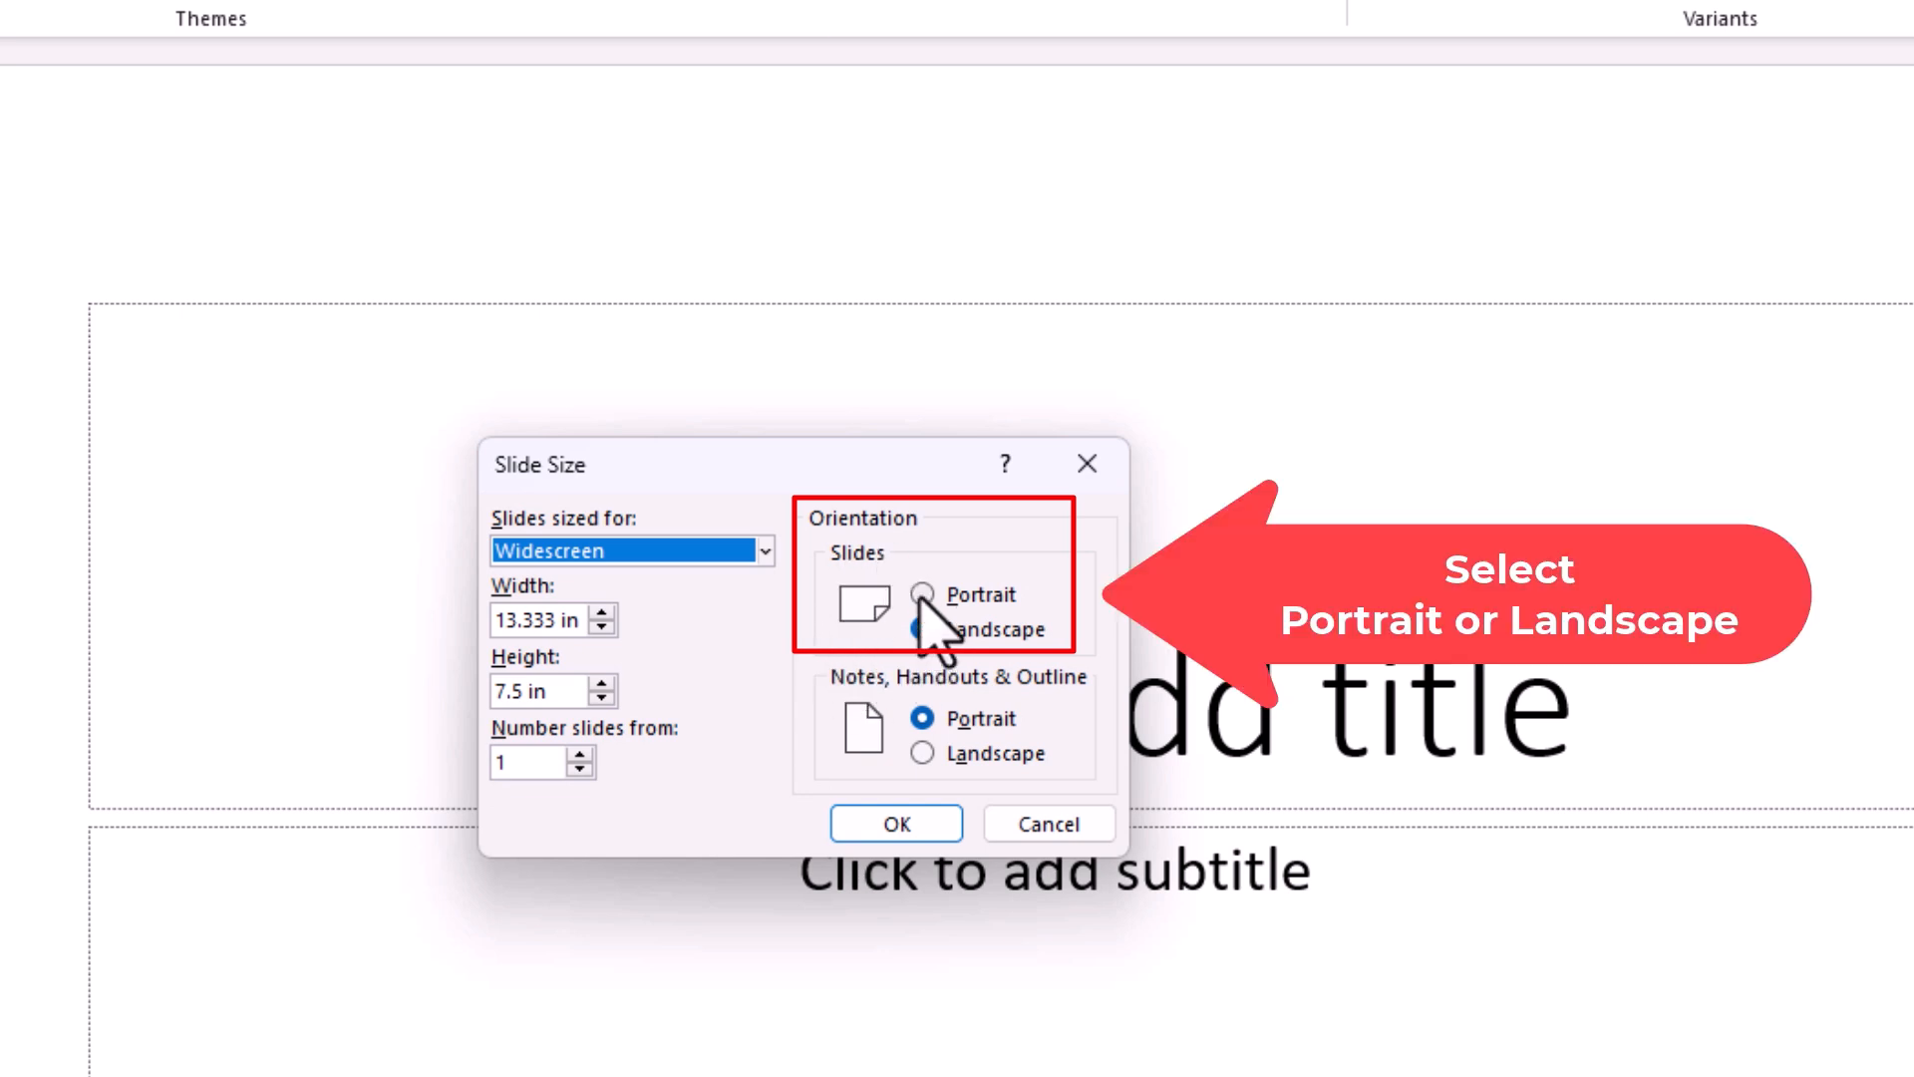
Select Portrait slide orientation, making slides 7.5 × 13.333 in
{"action": "left_click", "coordinate": [921, 629]}
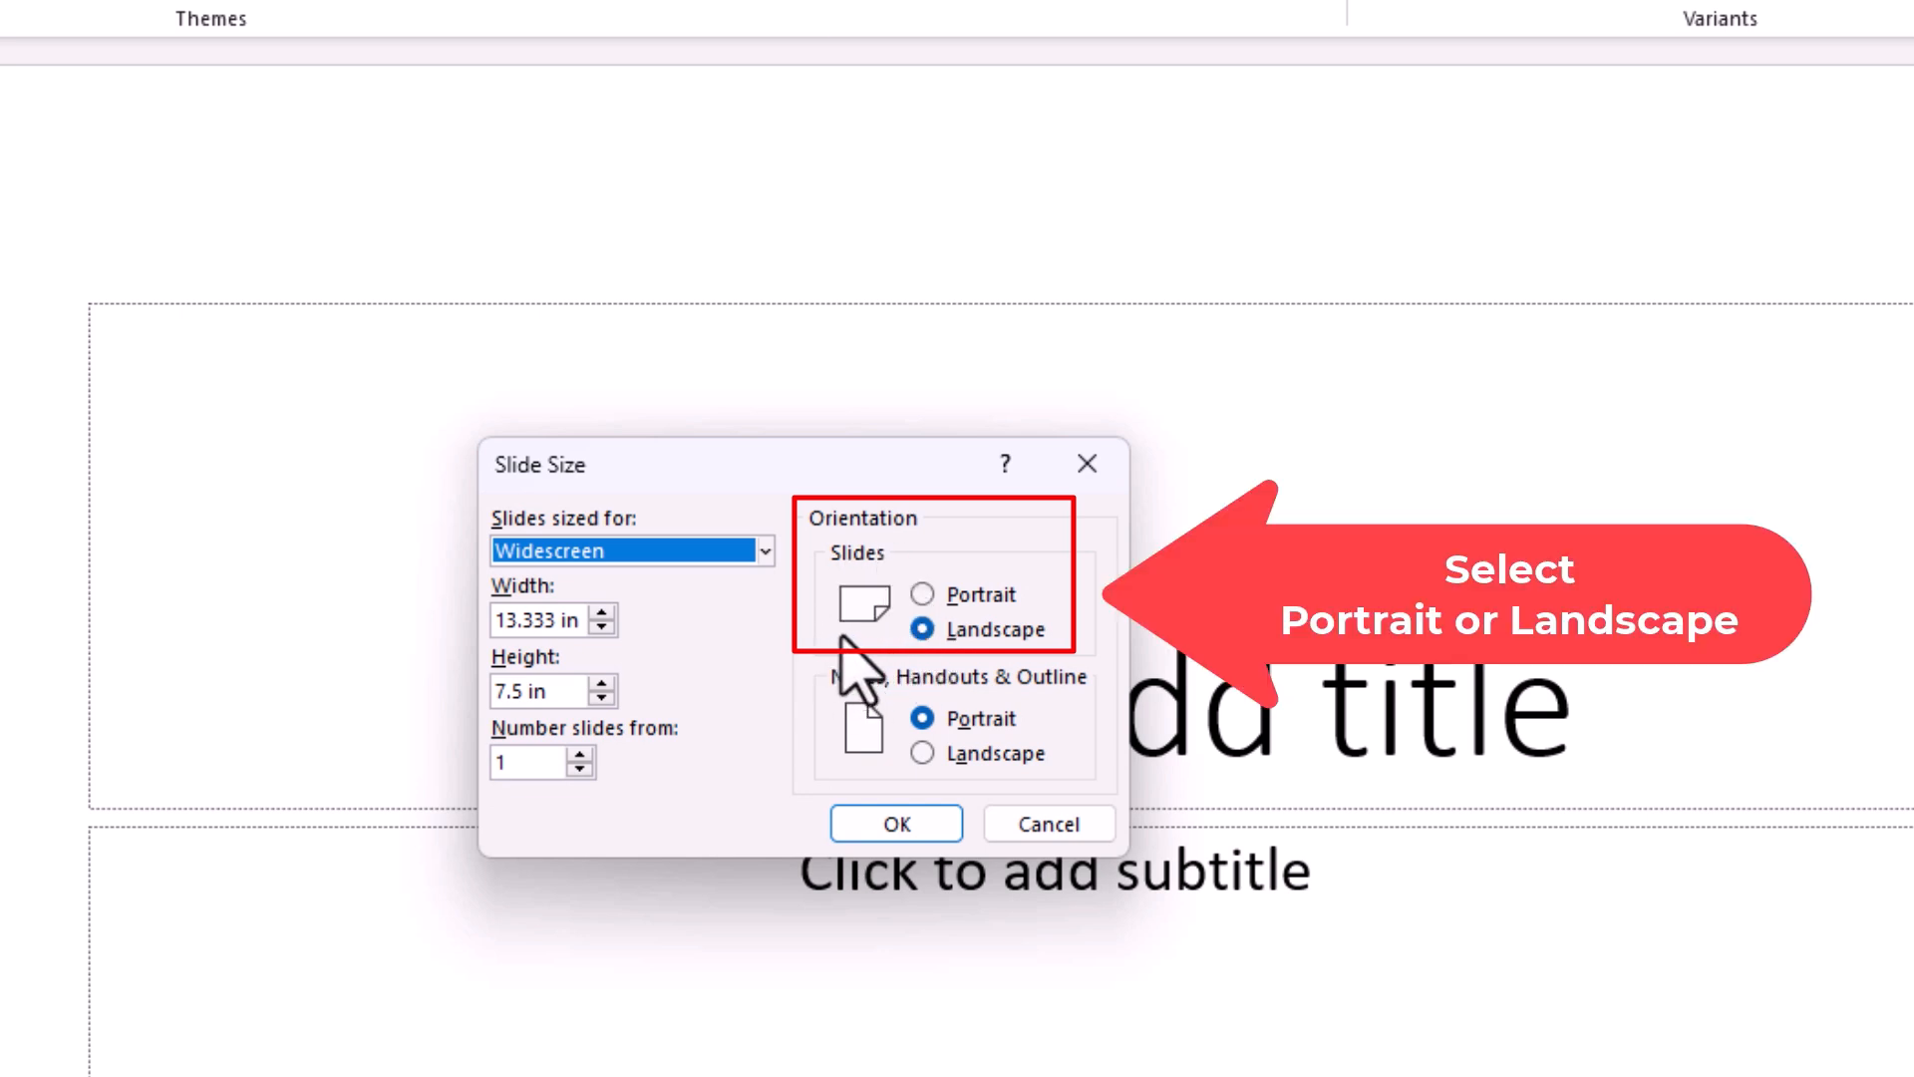
{"action": "left_click", "coordinate": [923, 593]}
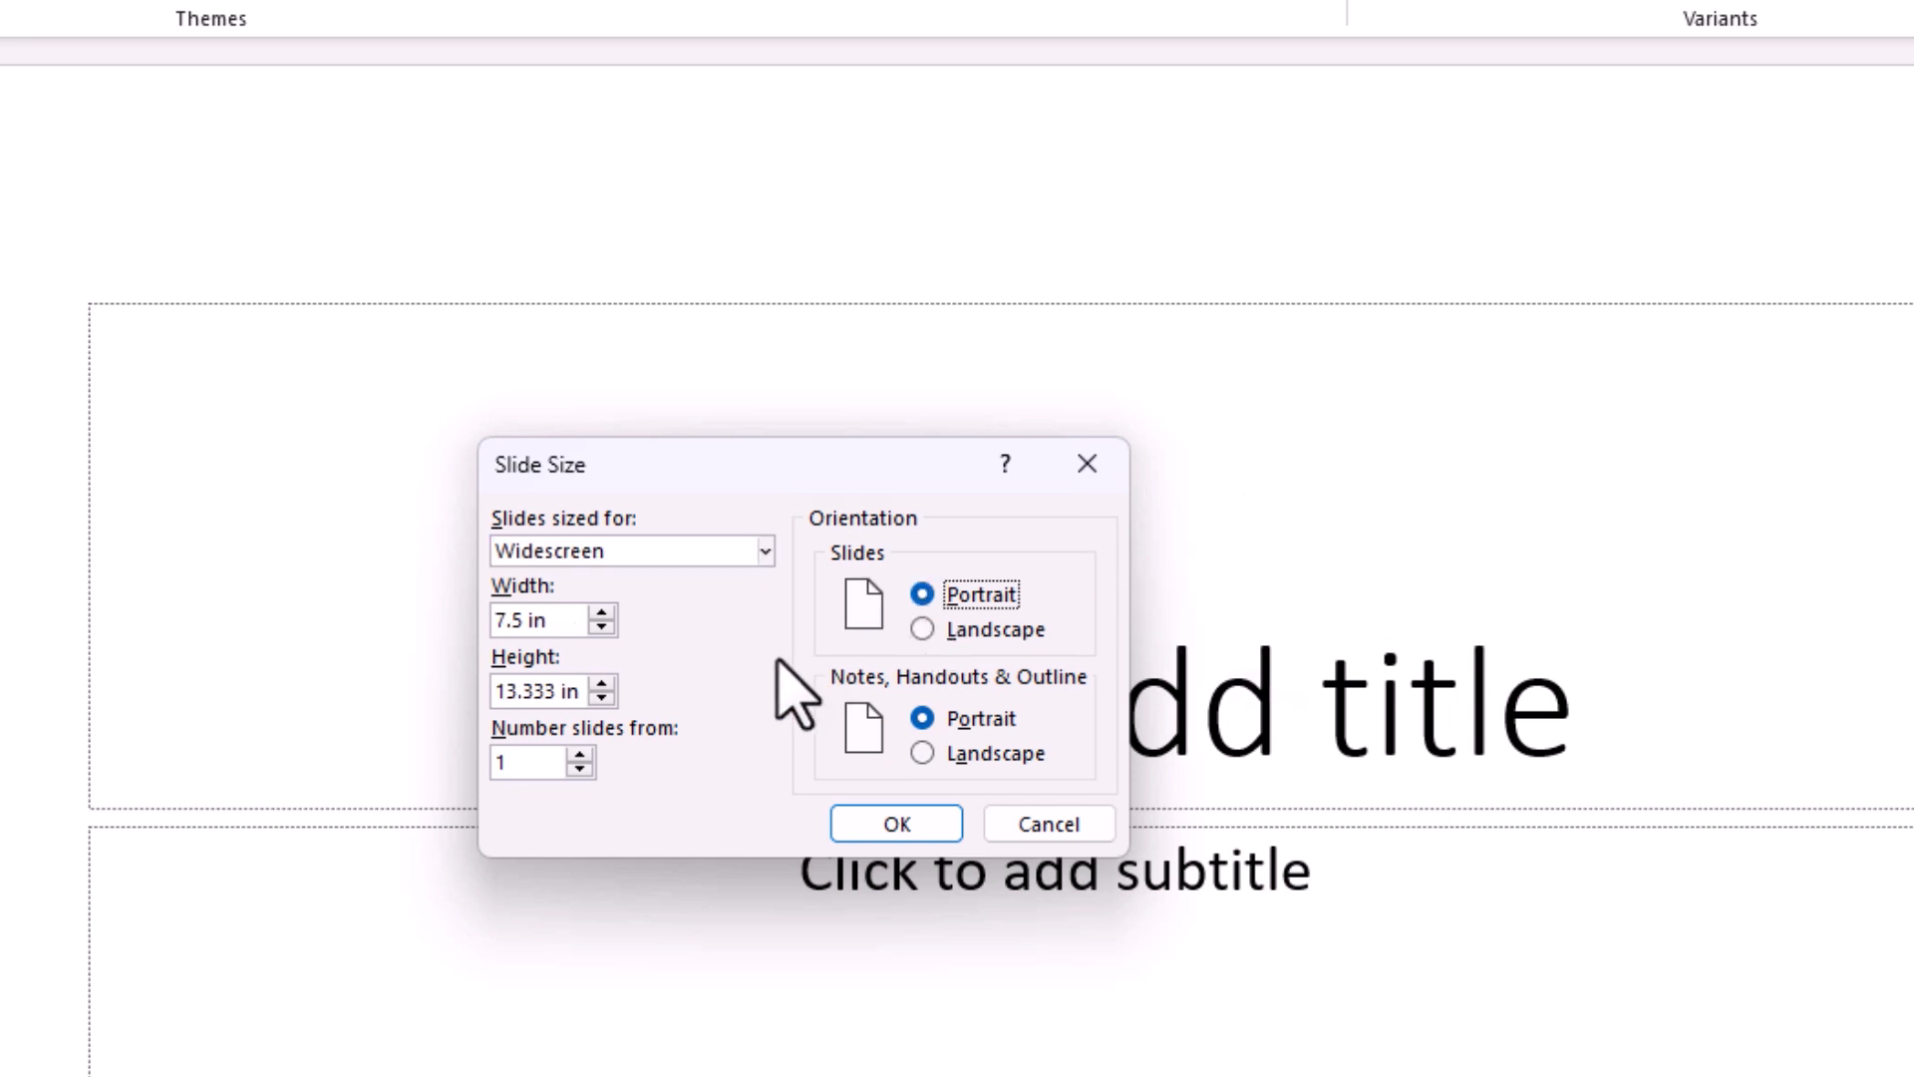
{"action": "mouse_move", "coordinate": [799, 695]}
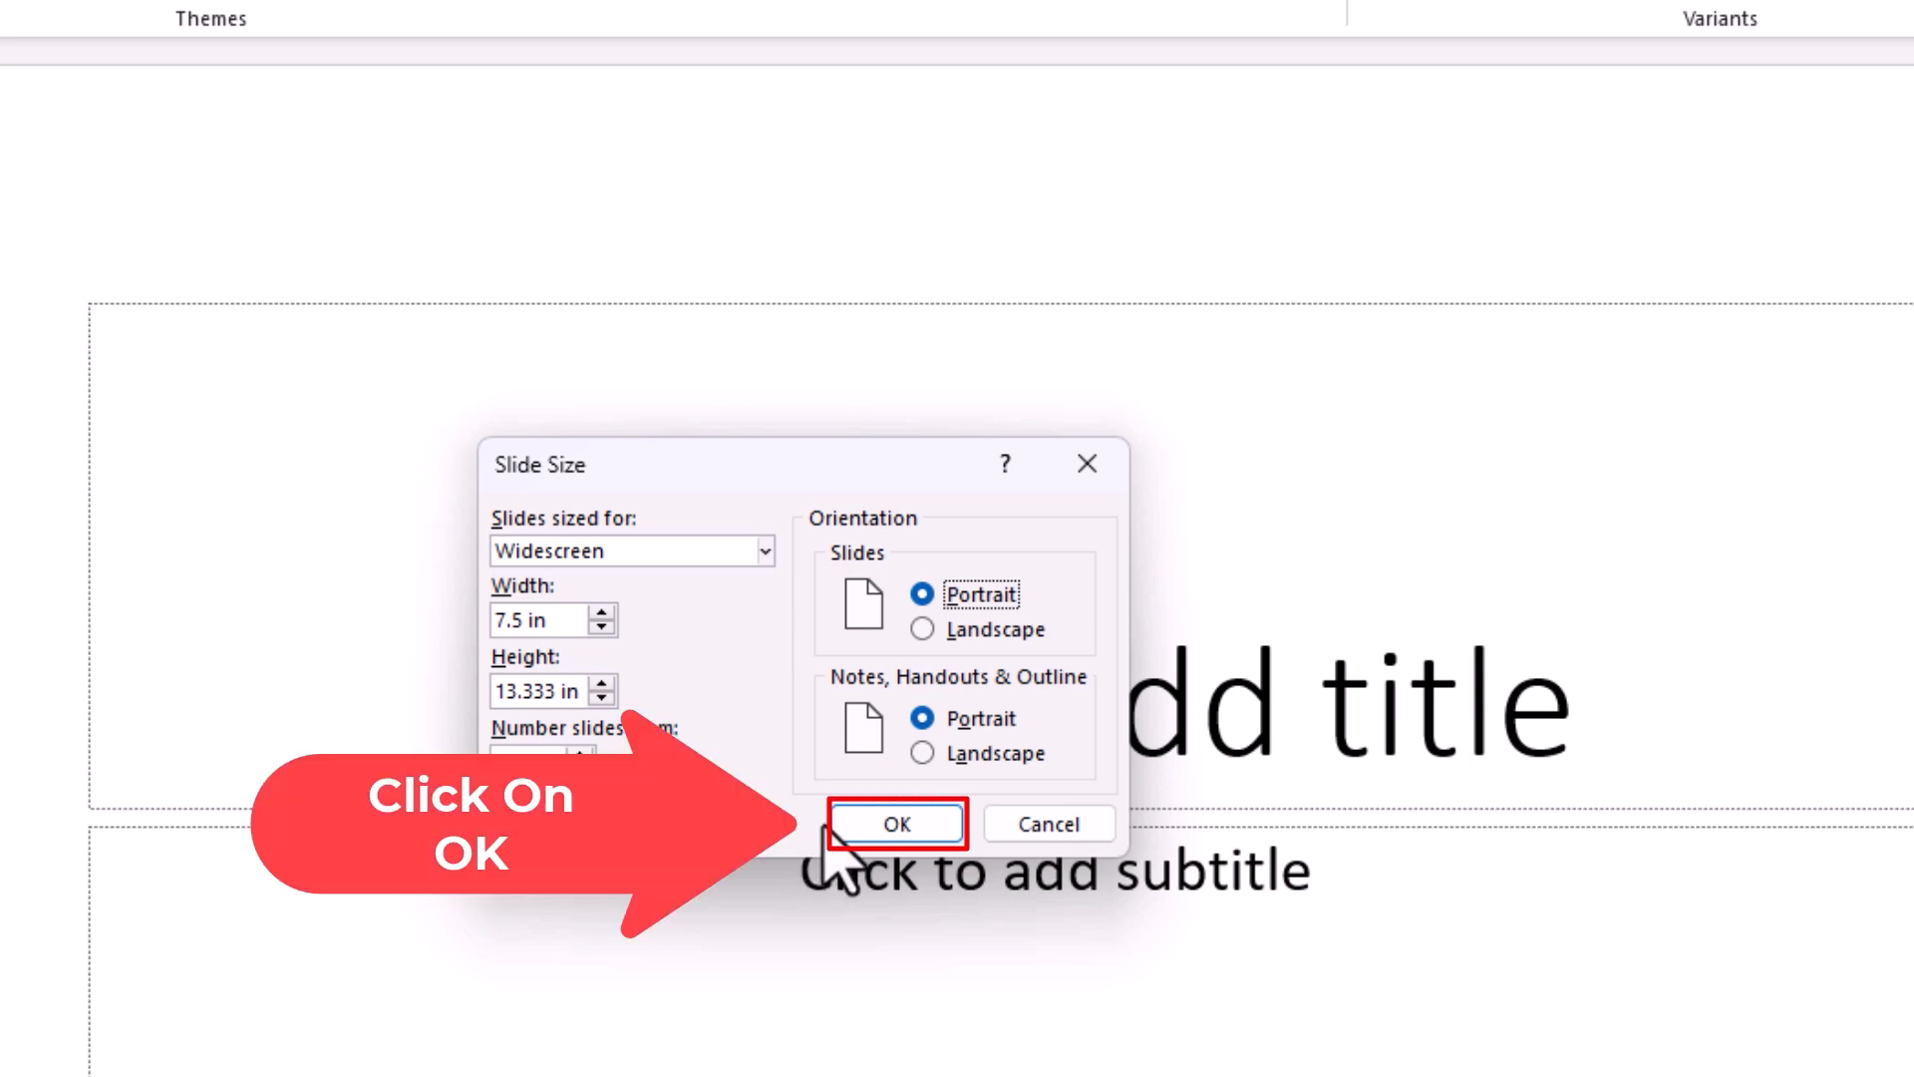
Confirm the portrait slide size and choose Ensure Fit to rescale content
{"action": "left_click", "coordinate": [895, 824]}
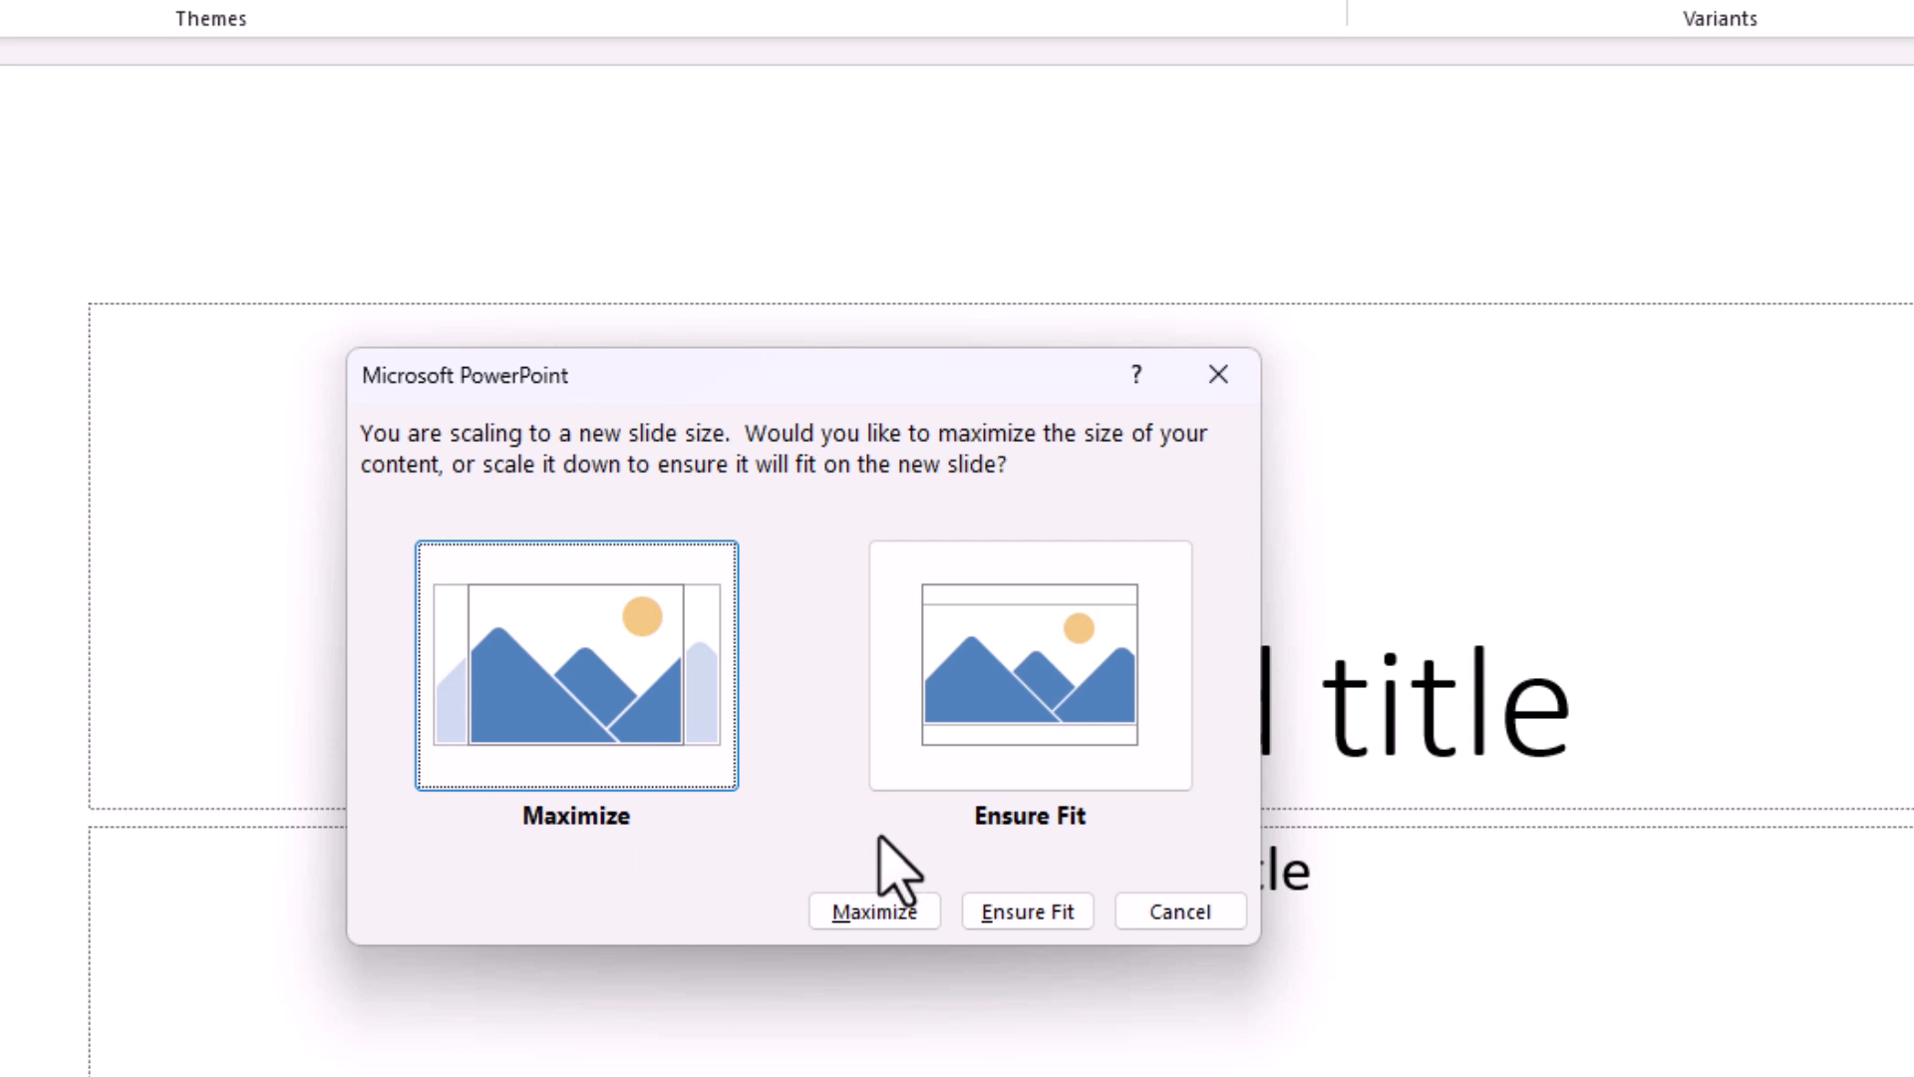
{"action": "mouse_move", "coordinate": [940, 854]}
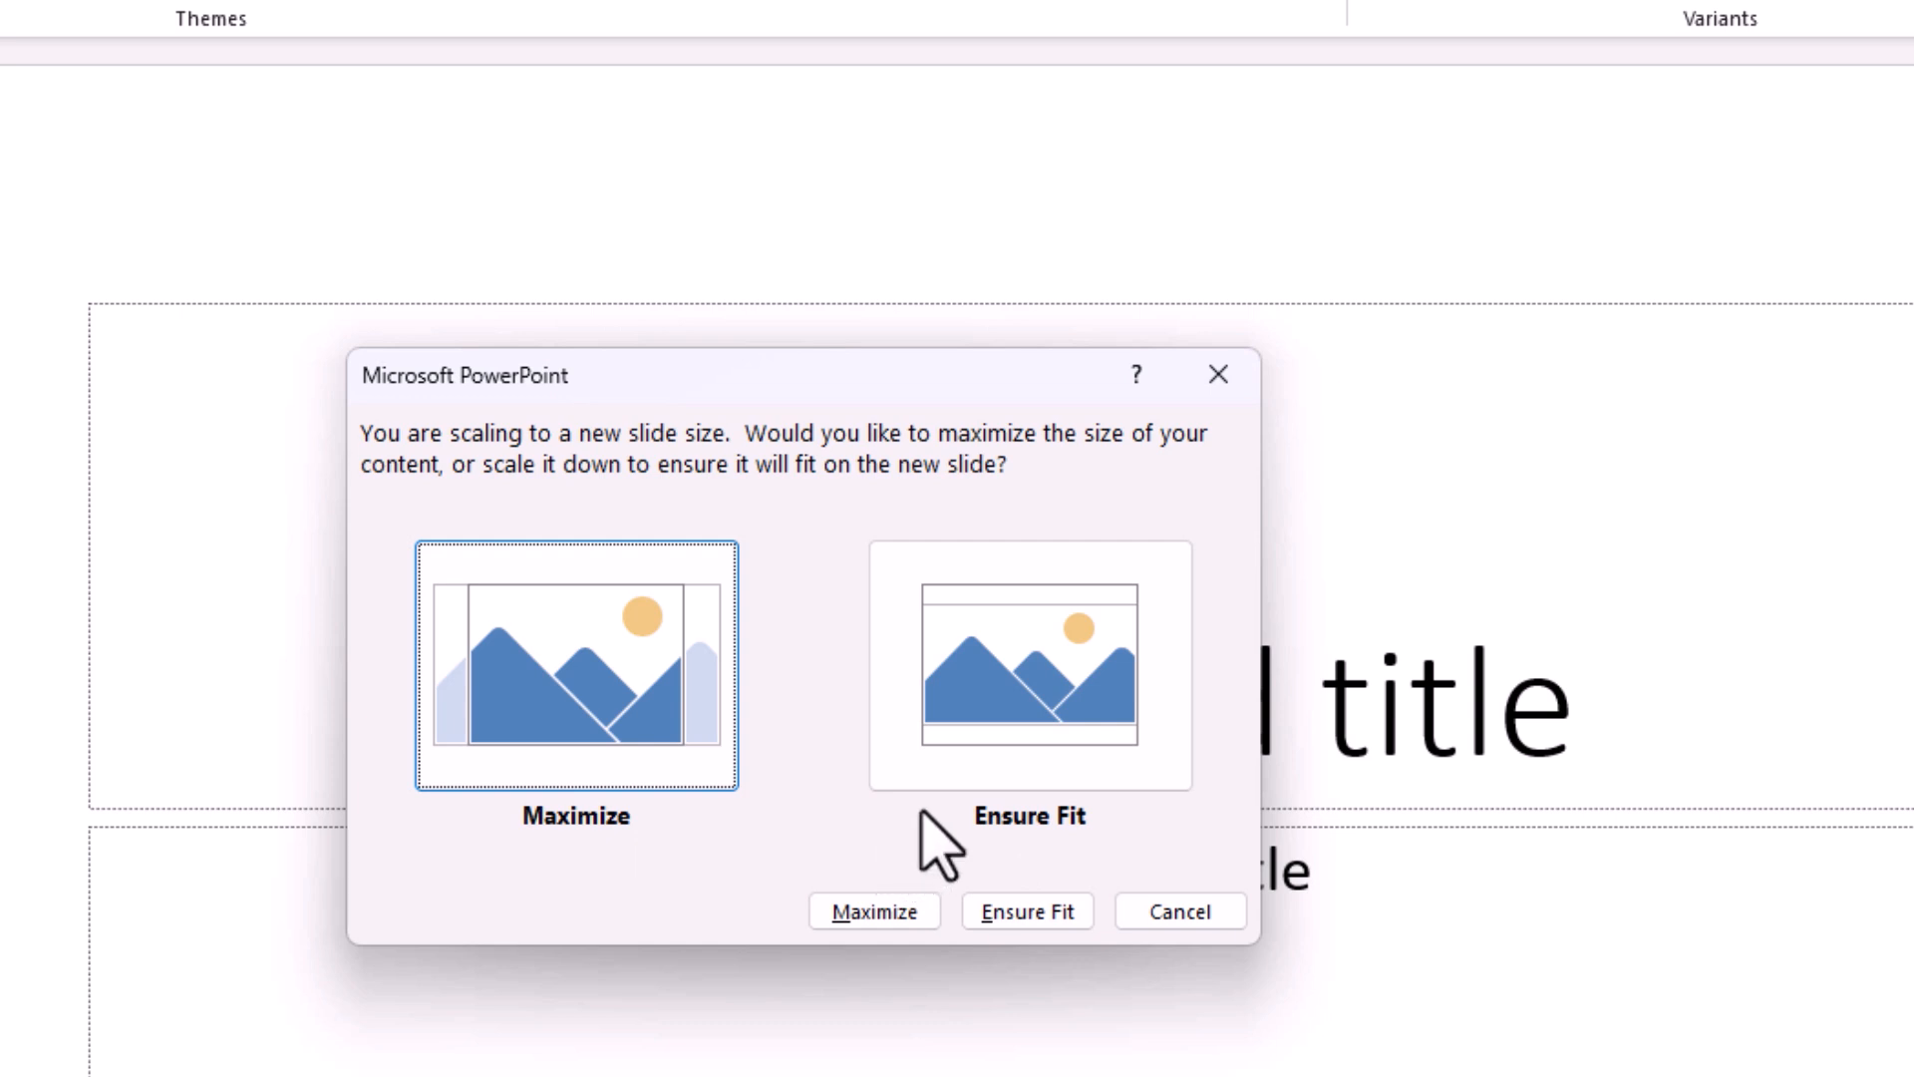
{"action": "left_click", "coordinate": [1026, 909]}
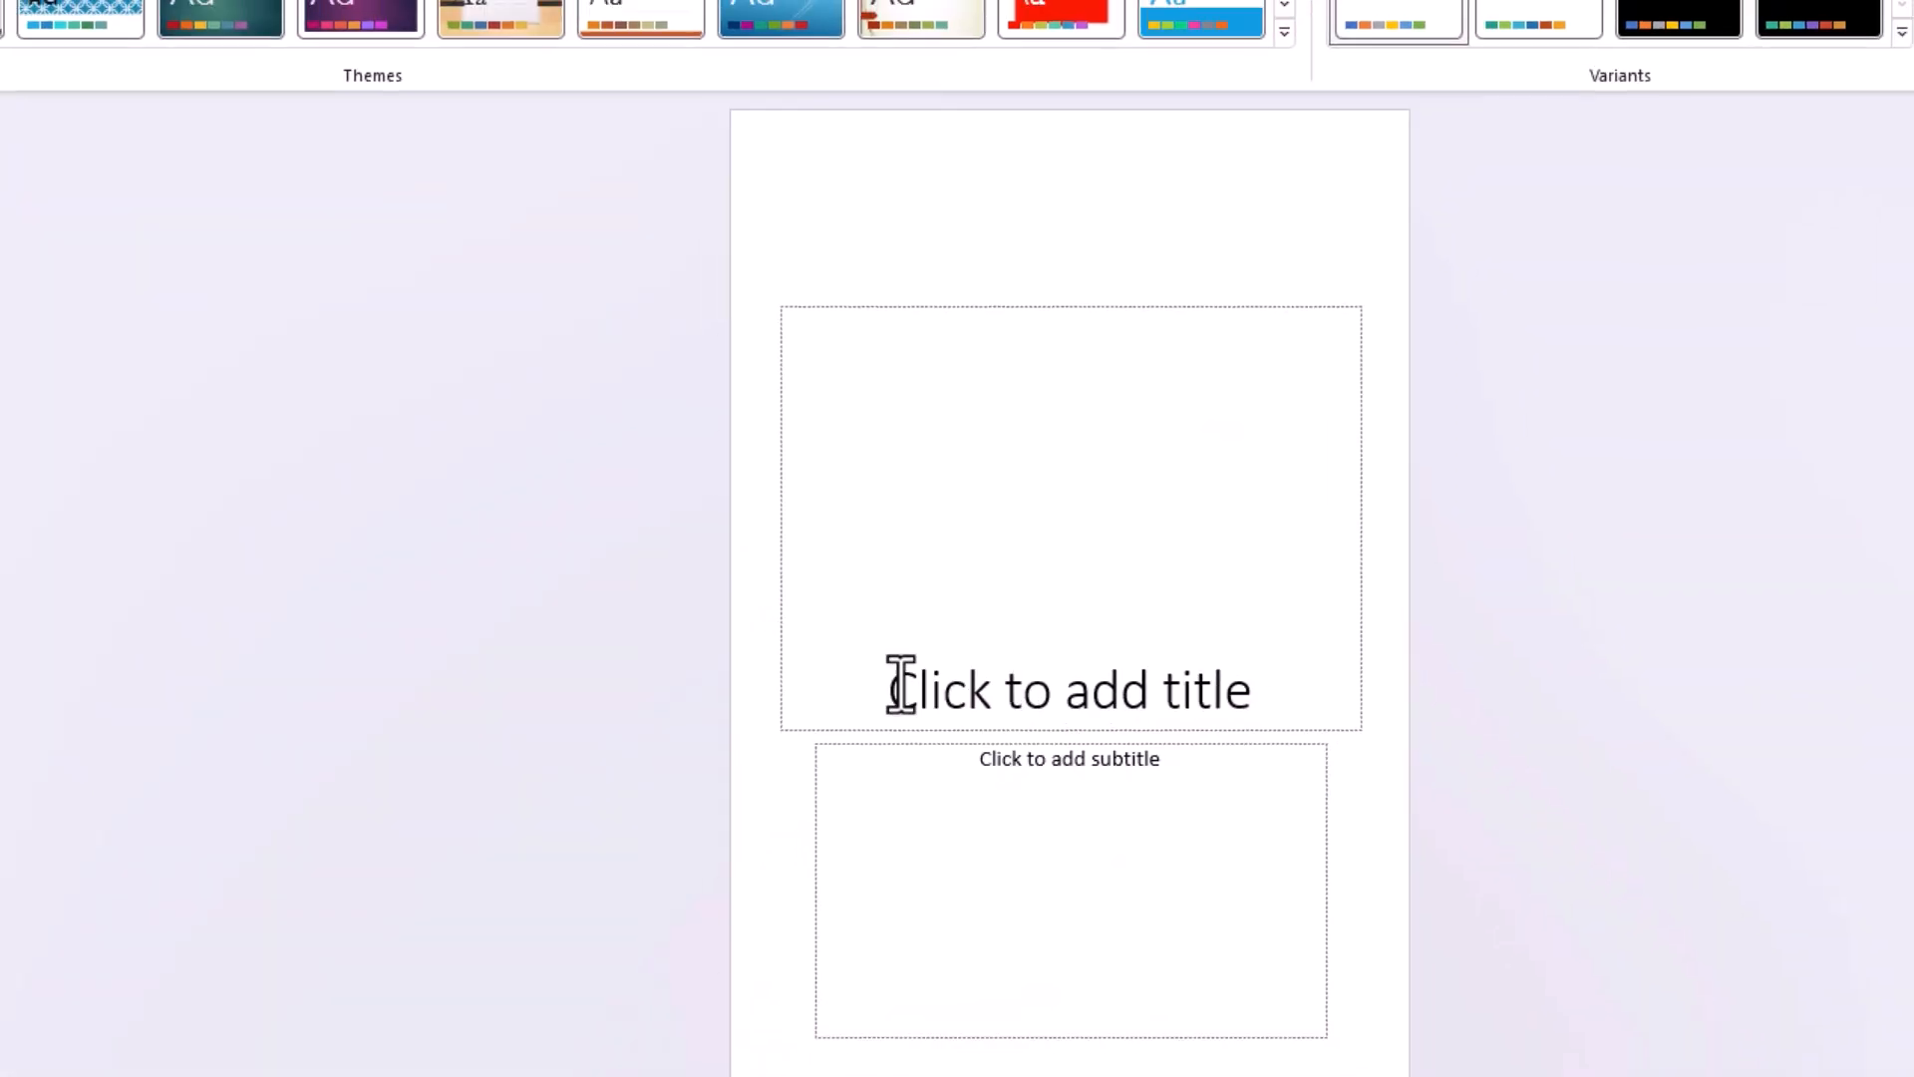